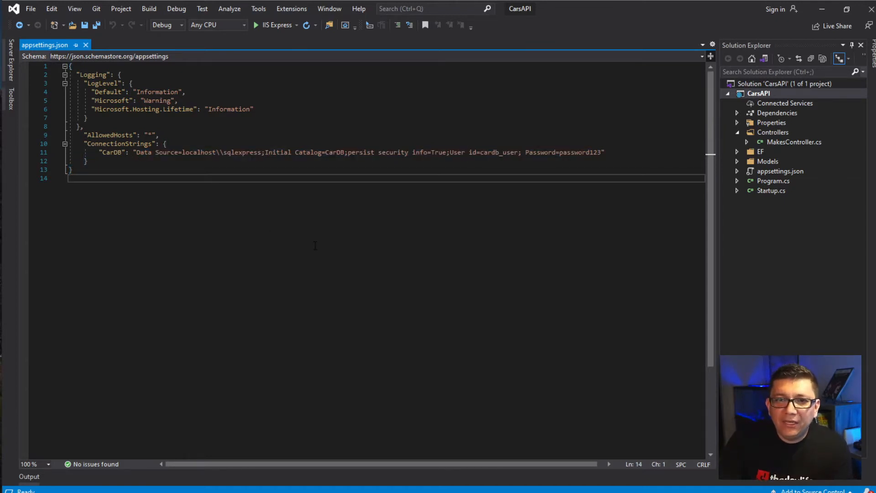
Connect to the localhost\SQLEXPRESS server with Windows Authentication.
{"action": "double_click", "coordinate": [494, 152]}
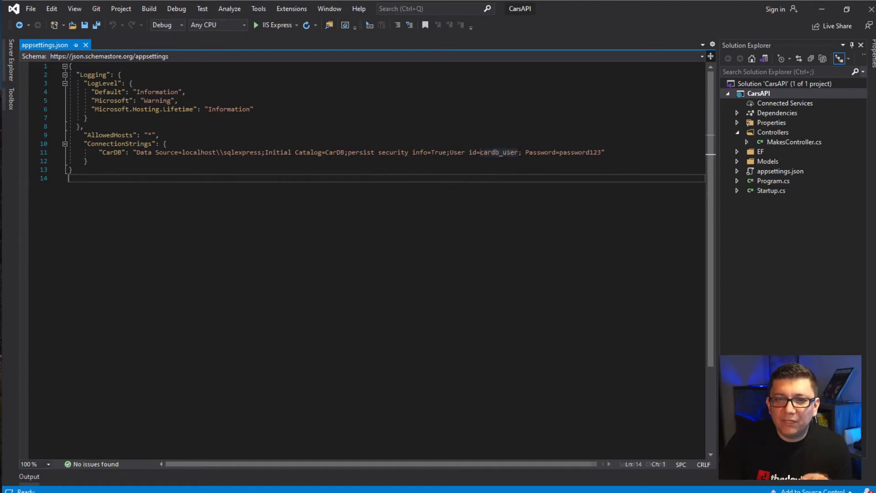
{"action": "double_click", "coordinate": [498, 152]}
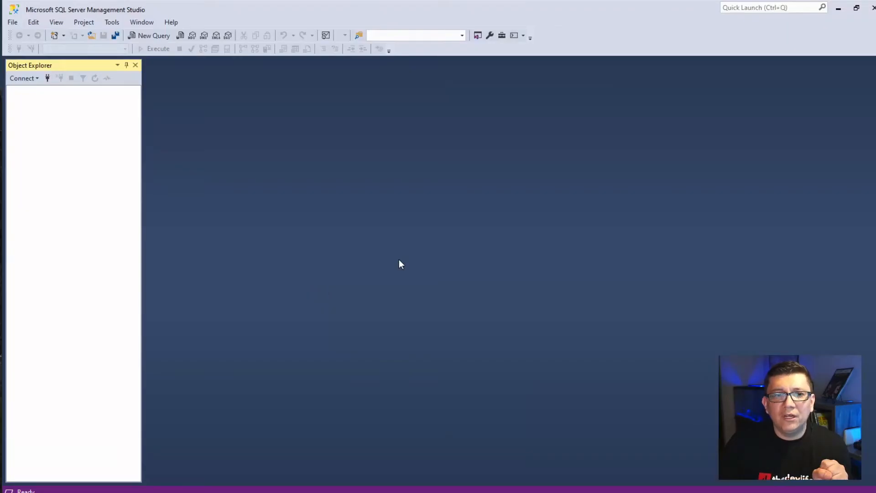
{"action": "left_click", "coordinate": [21, 78]}
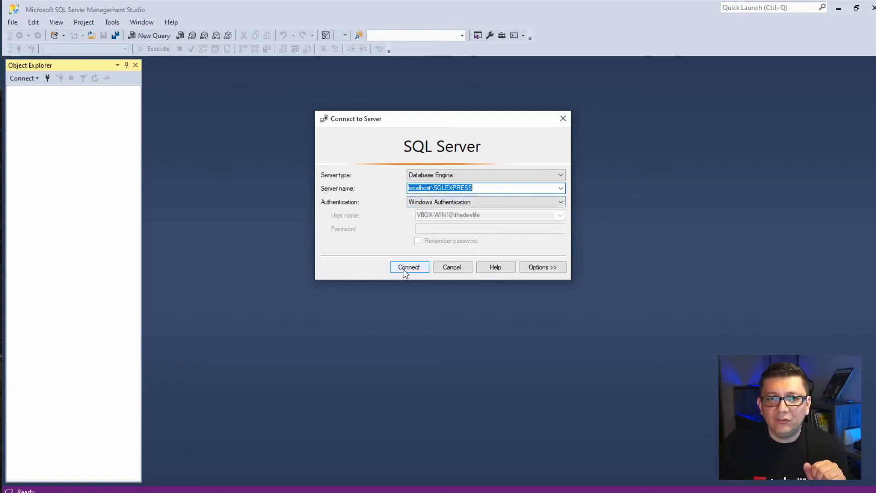
{"action": "left_click", "coordinate": [408, 267]}
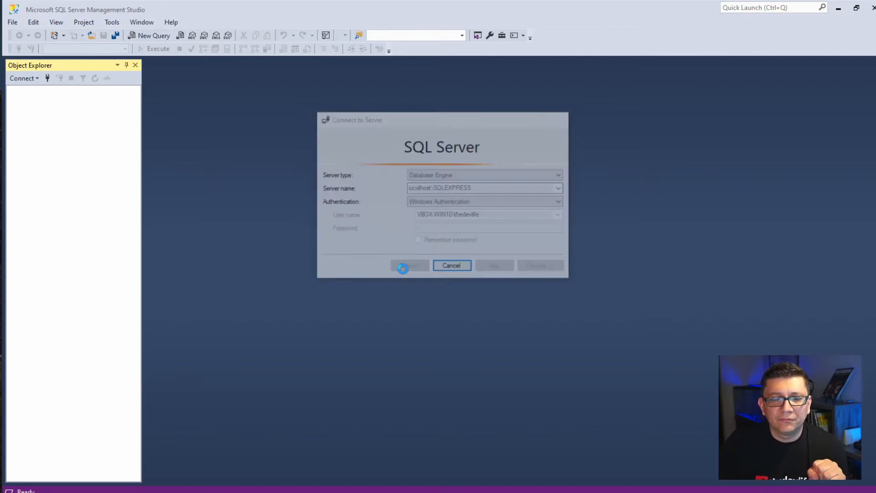
Expand Databases and Security to reach CarDB and start a new login.
{"action": "left_click", "coordinate": [409, 264]}
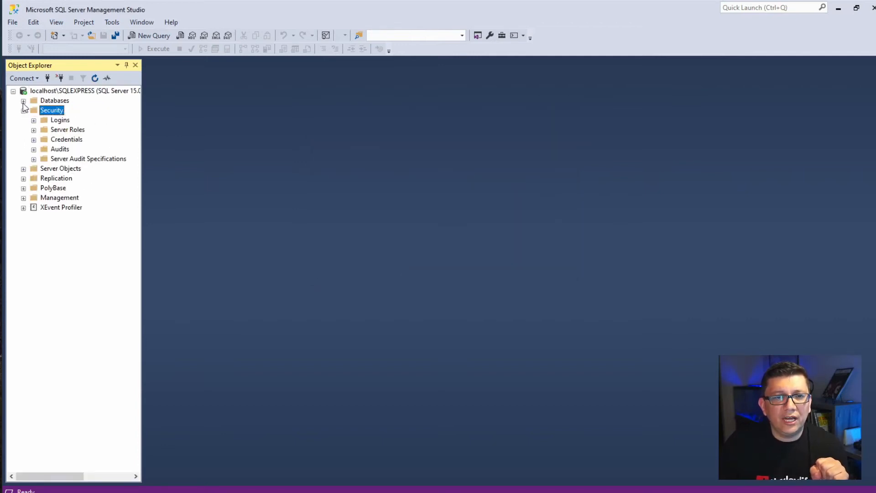
{"action": "left_click", "coordinate": [23, 100]}
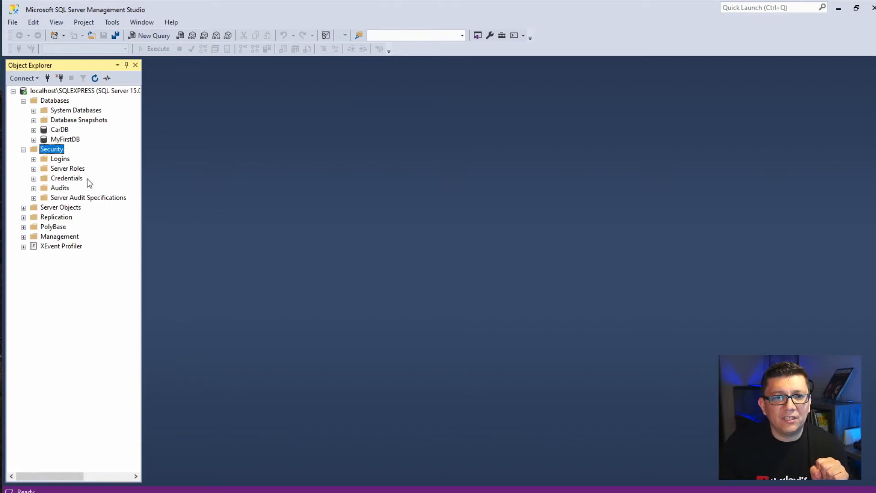
{"action": "left_click", "coordinate": [59, 129]}
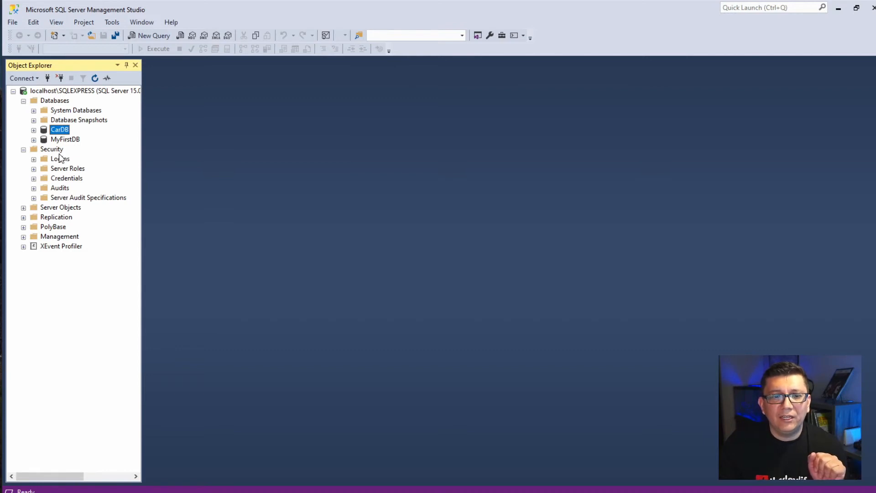
{"action": "left_click", "coordinate": [61, 158]}
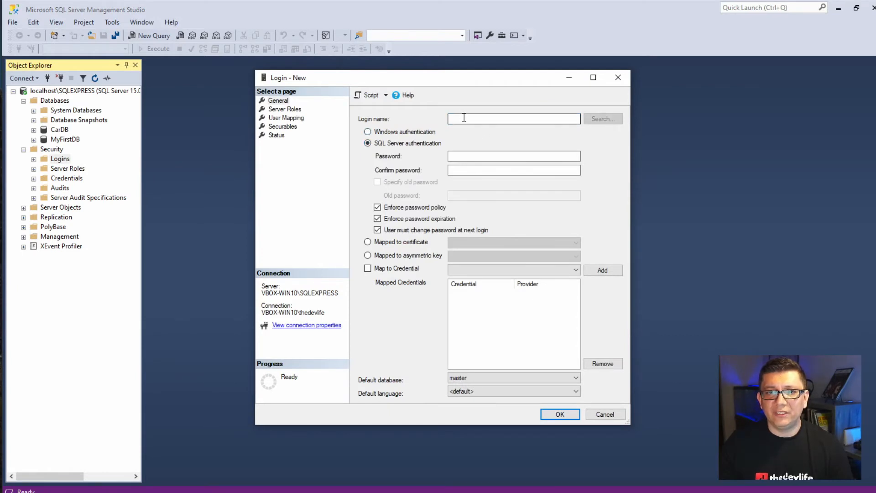
Name the login constr_user, give it a password and turn off password policy enforcement.
{"action": "left_click", "coordinate": [514, 119]}
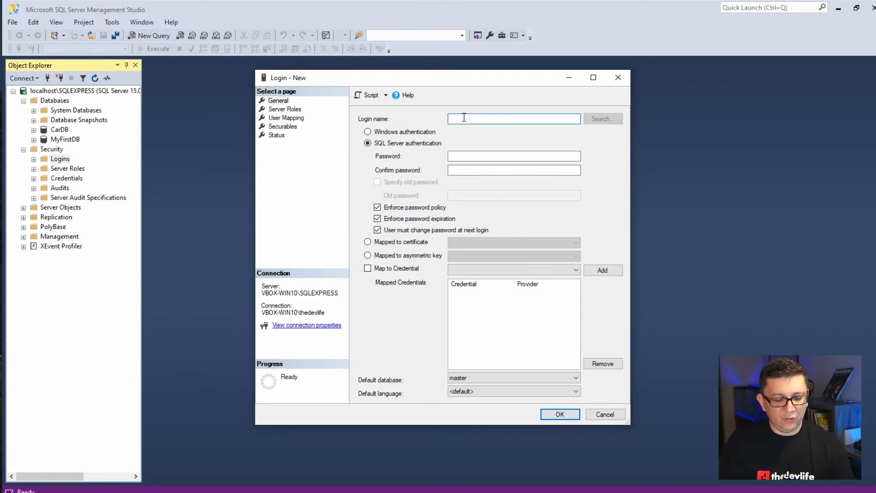
{"action": "type", "text": "c"}
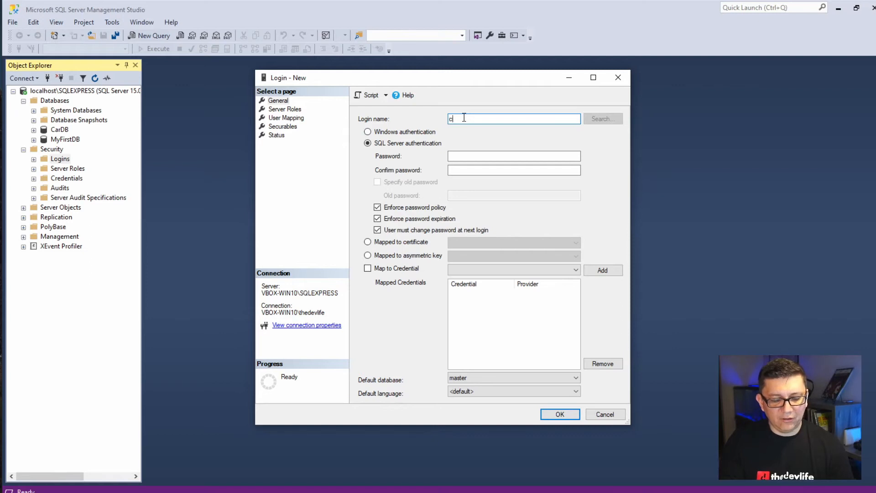
{"action": "type", "text": "onstr_user"}
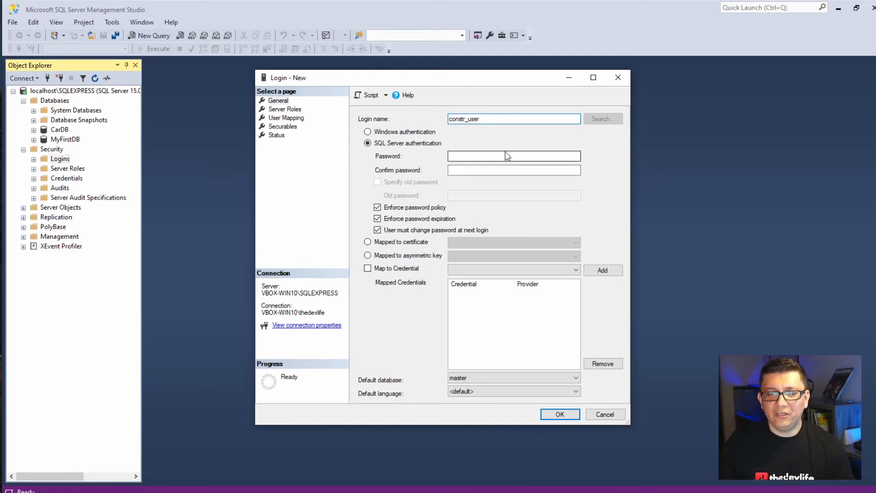
{"action": "left_click", "coordinate": [513, 156]}
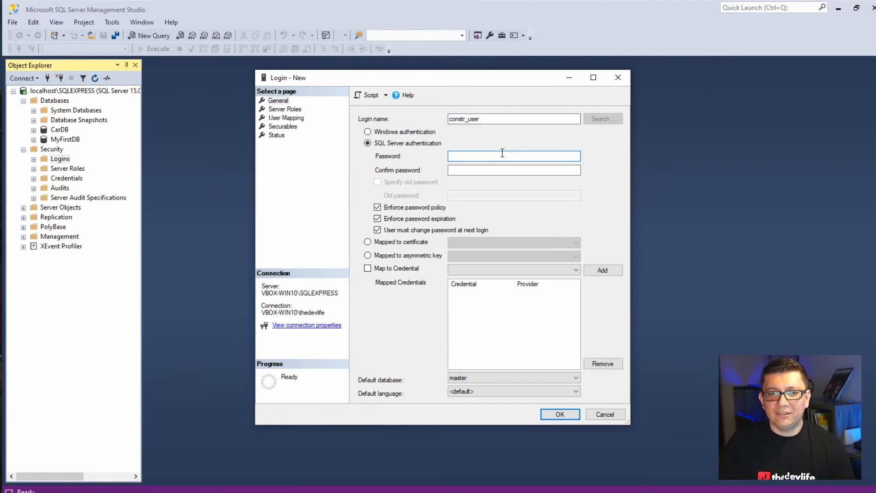
{"action": "type", "text": "••"}
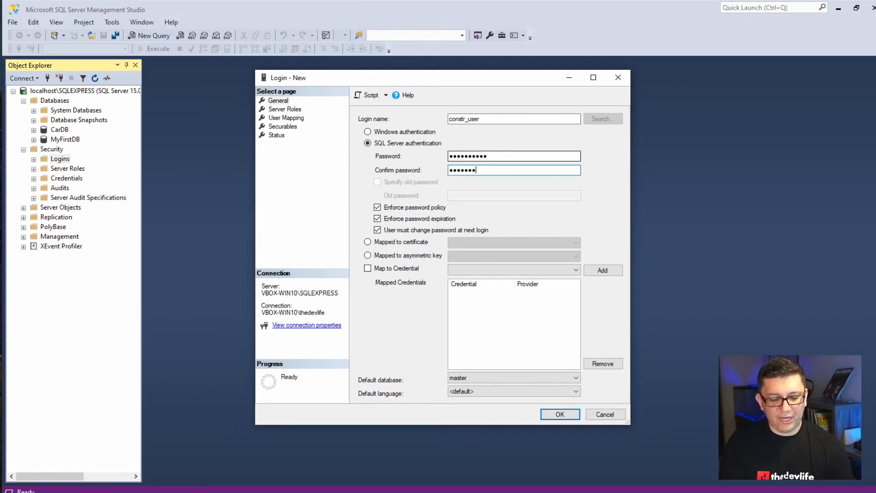
{"action": "type", "text": "••••"}
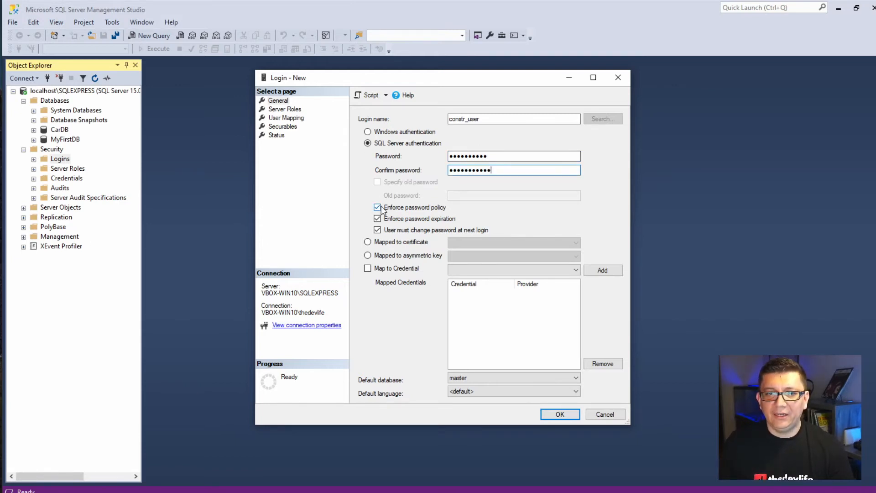
{"action": "left_click", "coordinate": [378, 207]}
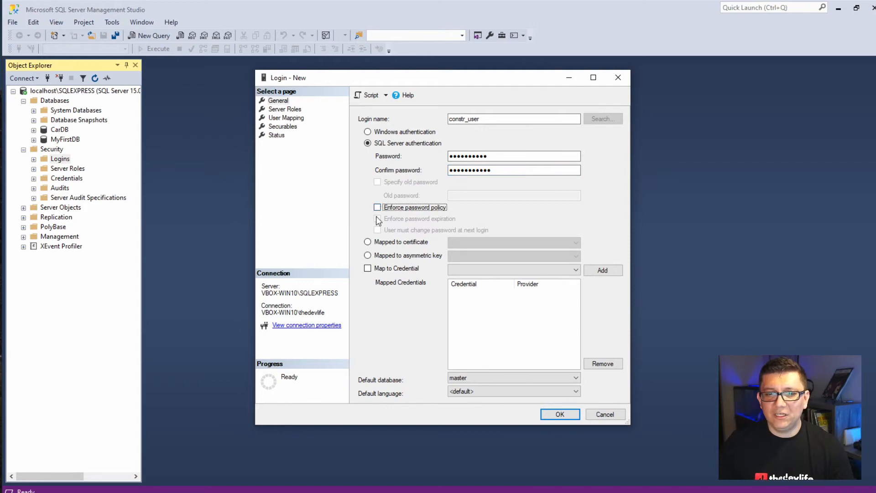
Set CarDB as the login's default database and move to User Mapping.
{"action": "left_click", "coordinate": [576, 378]}
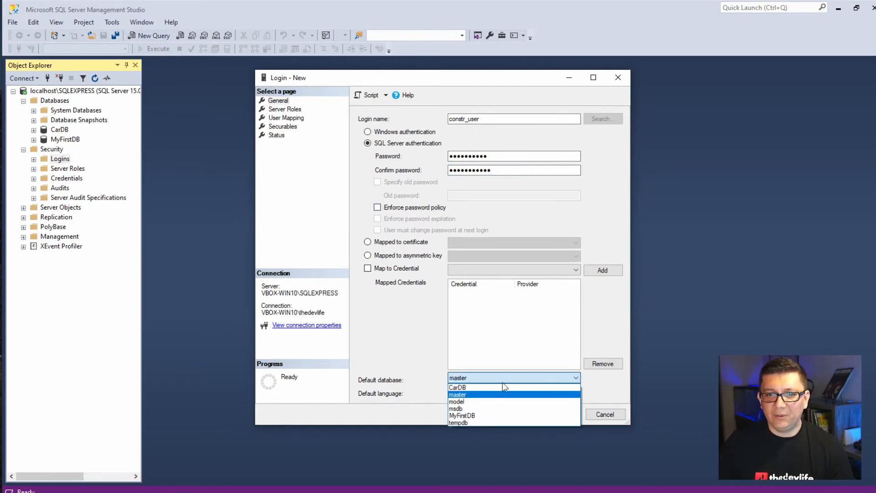
{"action": "left_click", "coordinate": [457, 387]}
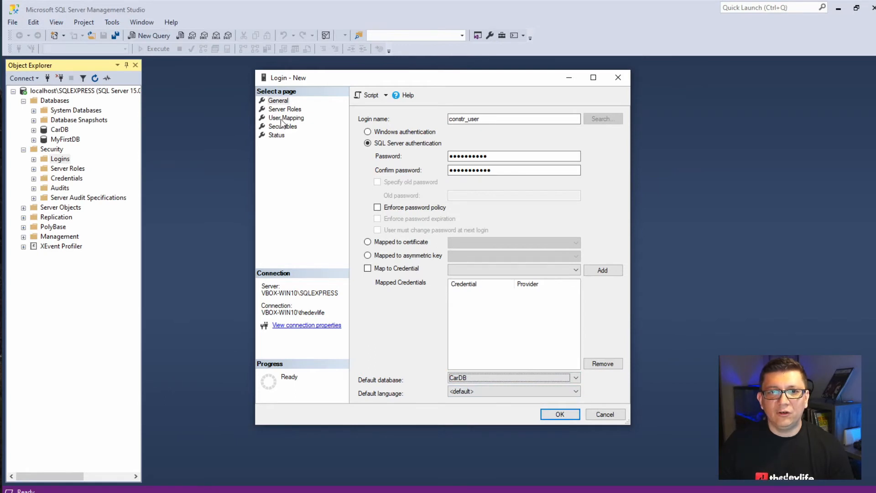
{"action": "left_click", "coordinate": [286, 118]}
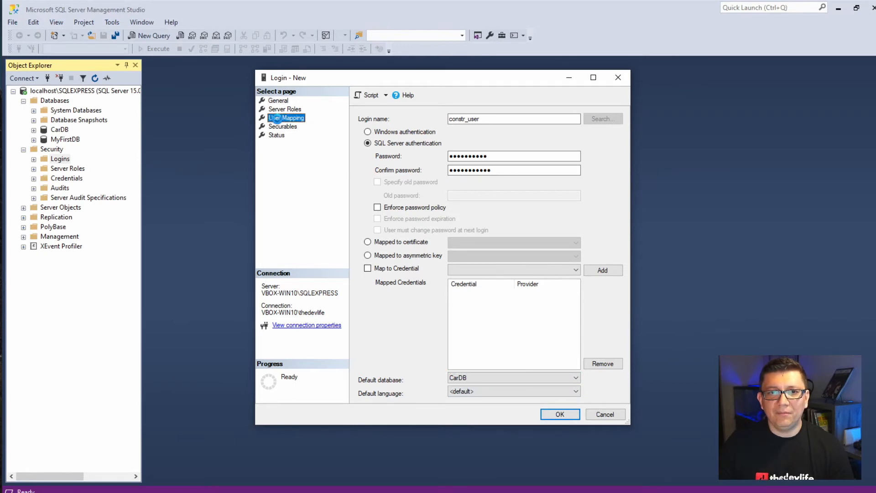
Map constr_user to CarDB as db_owner and save the login, hitting a password mismatch error.
{"action": "left_click", "coordinate": [286, 118]}
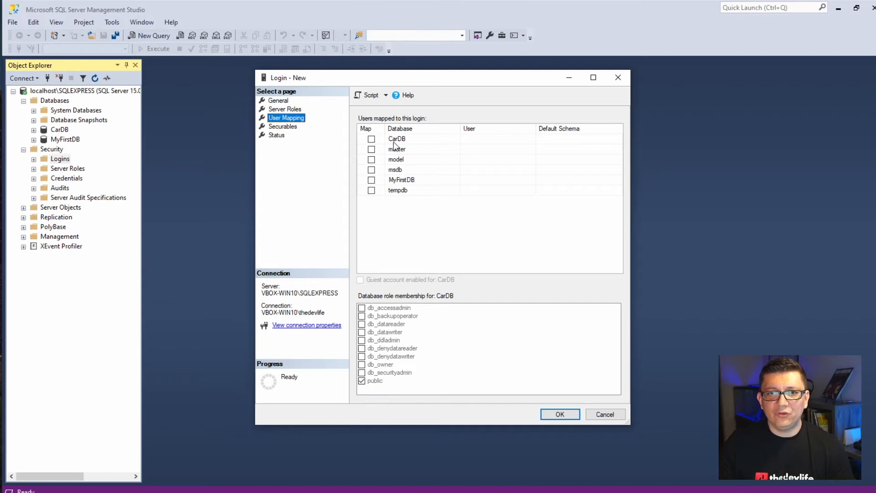
{"action": "left_click", "coordinate": [372, 138]}
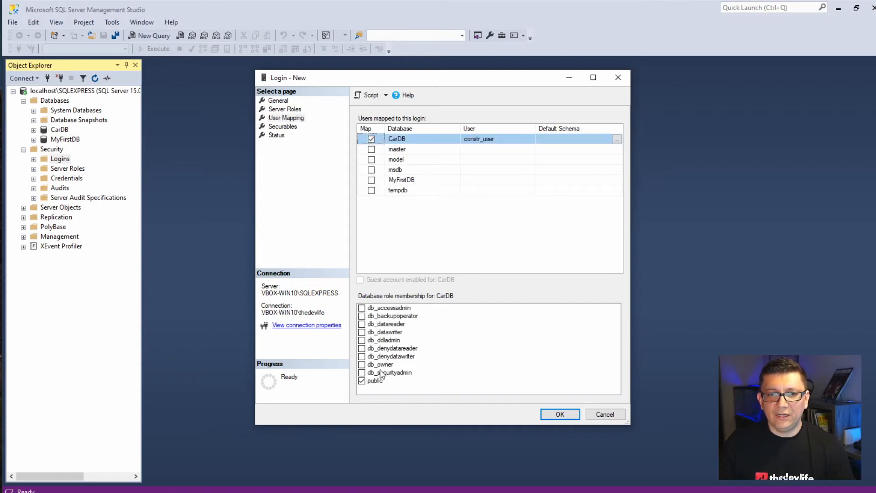
{"action": "left_click", "coordinate": [362, 364]}
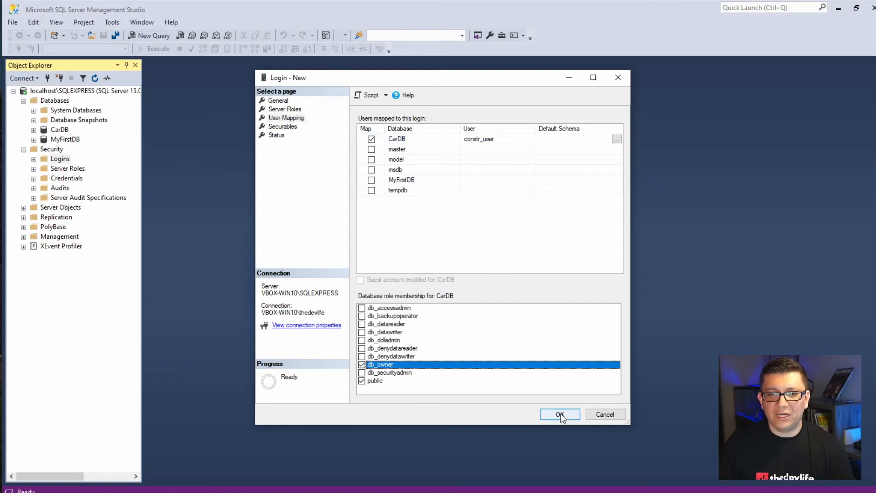
{"action": "left_click", "coordinate": [559, 414]}
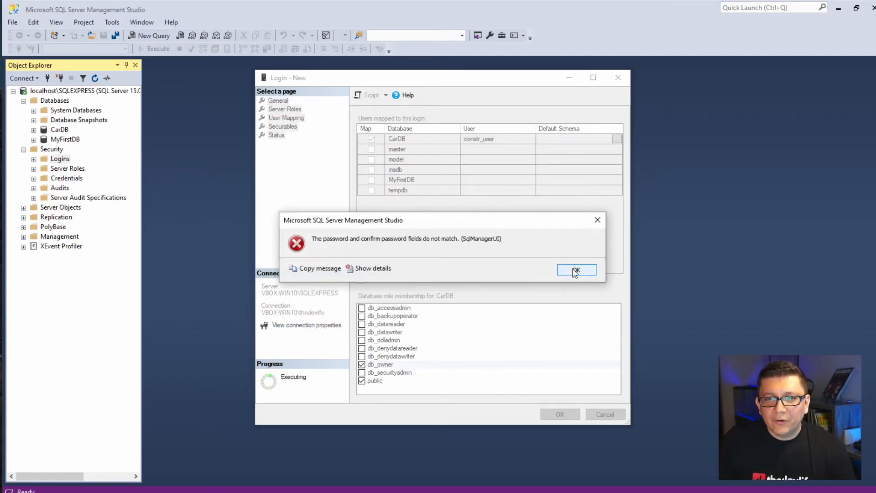
{"action": "left_click", "coordinate": [576, 271]}
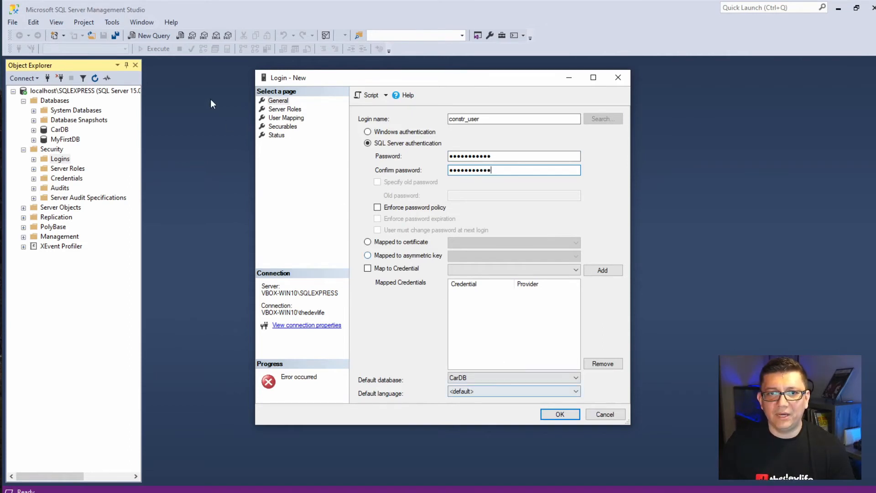
{"action": "left_click", "coordinate": [290, 118]}
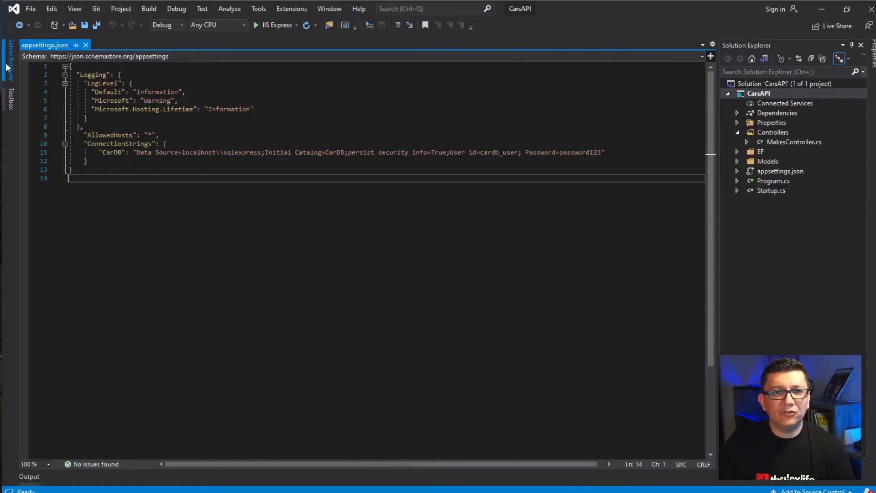
Start adding a new data connection from Server Explorer's Data Connections node.
{"action": "left_click", "coordinate": [9, 61]}
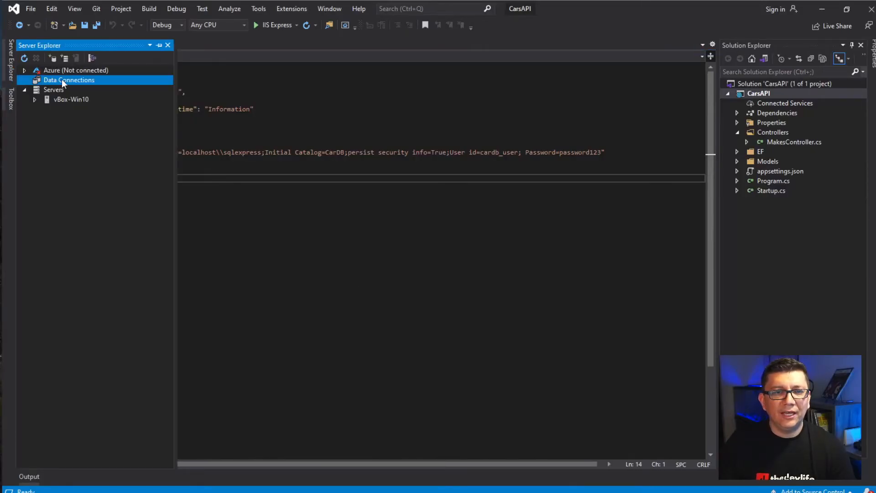
{"action": "right_click", "coordinate": [69, 80]}
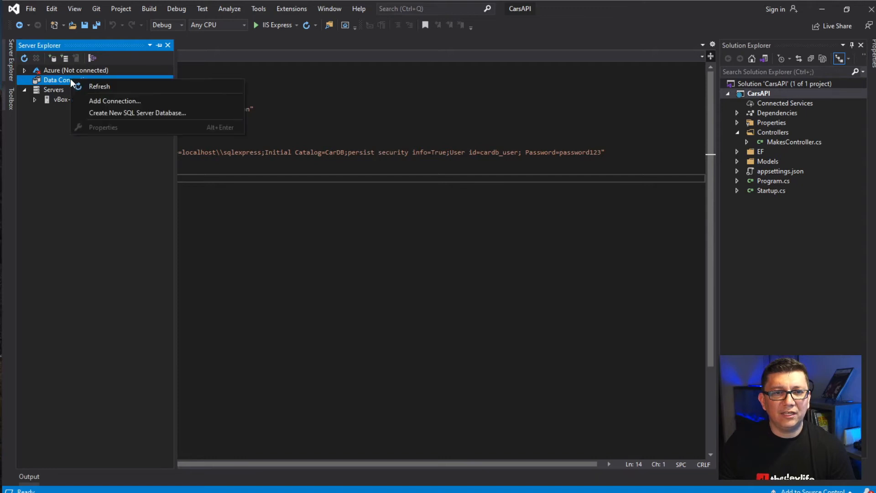
{"action": "left_click", "coordinate": [115, 100]}
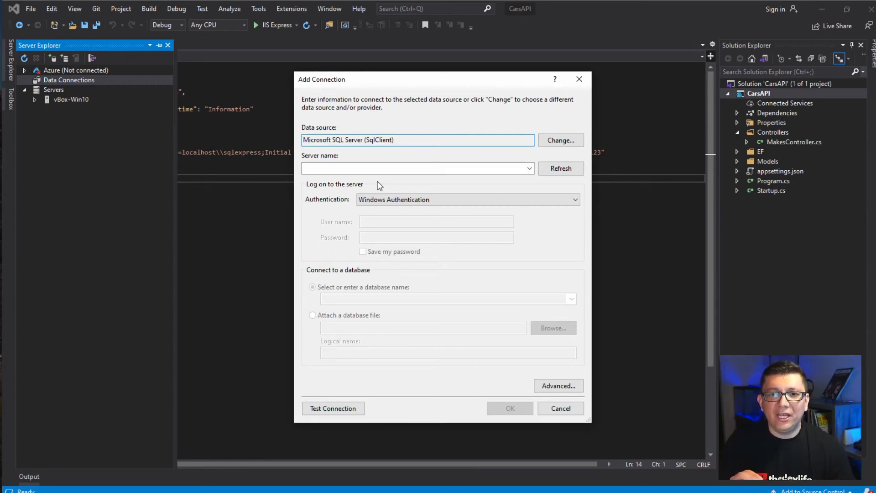
{"action": "mouse_move", "coordinate": [492, 192]}
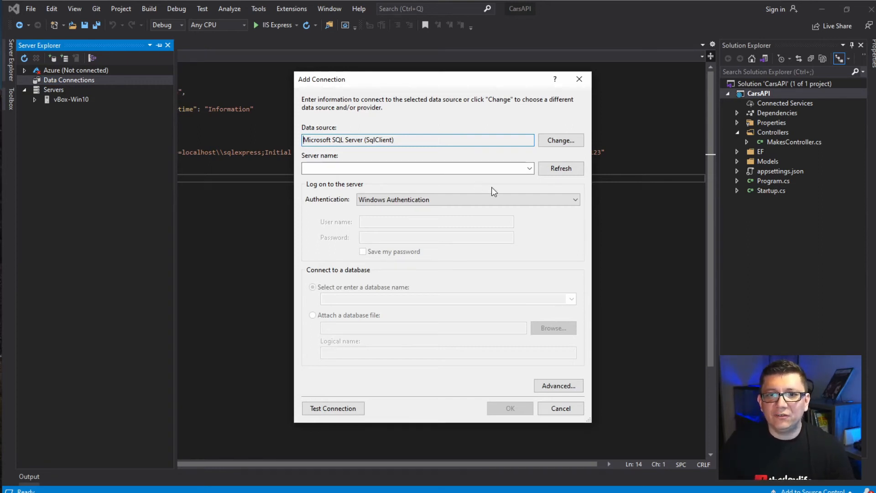
Target localhost\sqlexpress with SQL Server authentication as constr_user, password saved.
{"action": "left_click", "coordinate": [416, 167]}
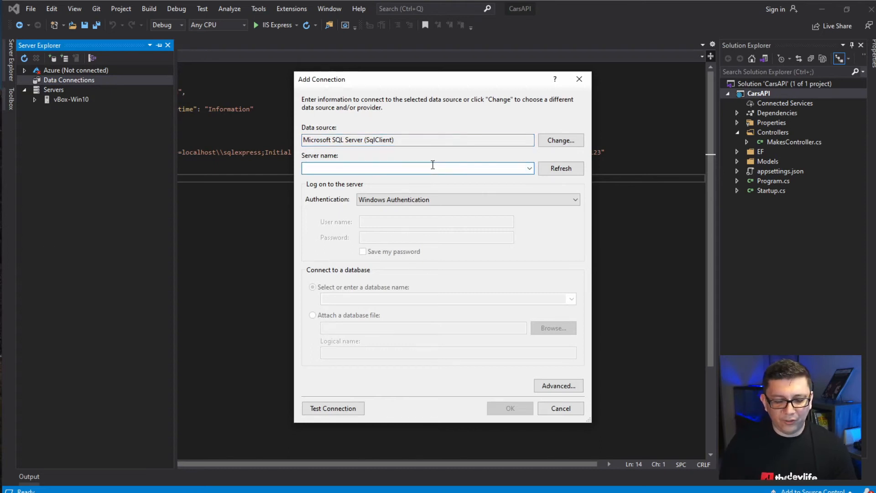
{"action": "type", "text": "localhost"}
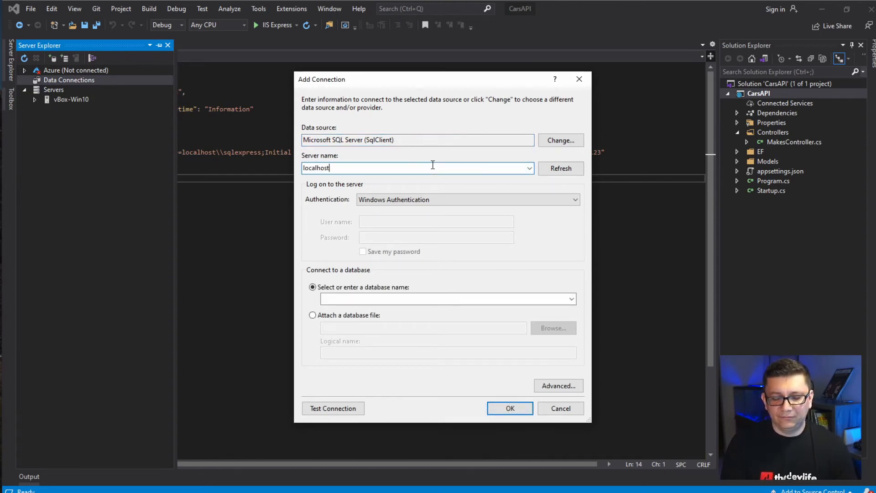
{"action": "type", "text": "\\sql"}
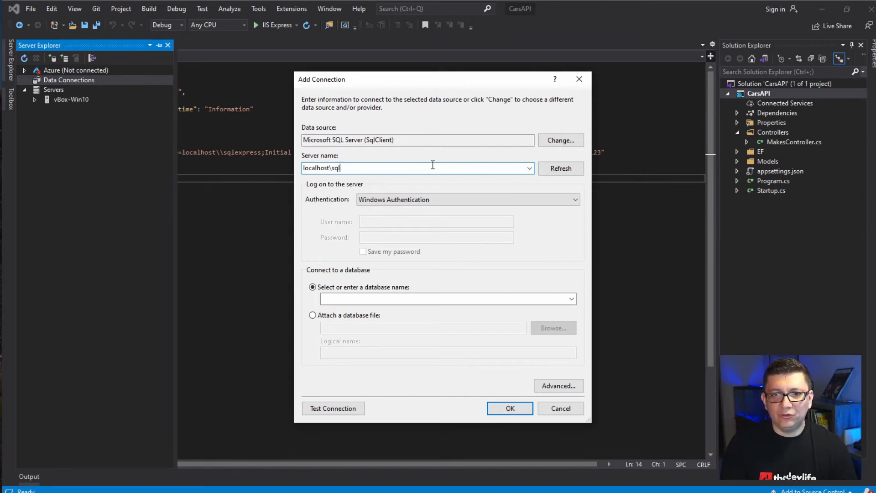
{"action": "type", "text": "server"}
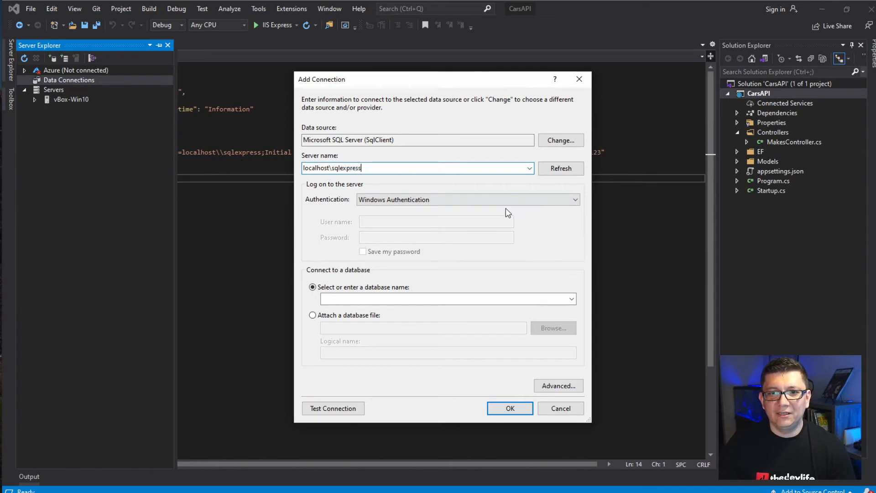
{"action": "left_click", "coordinate": [574, 200]}
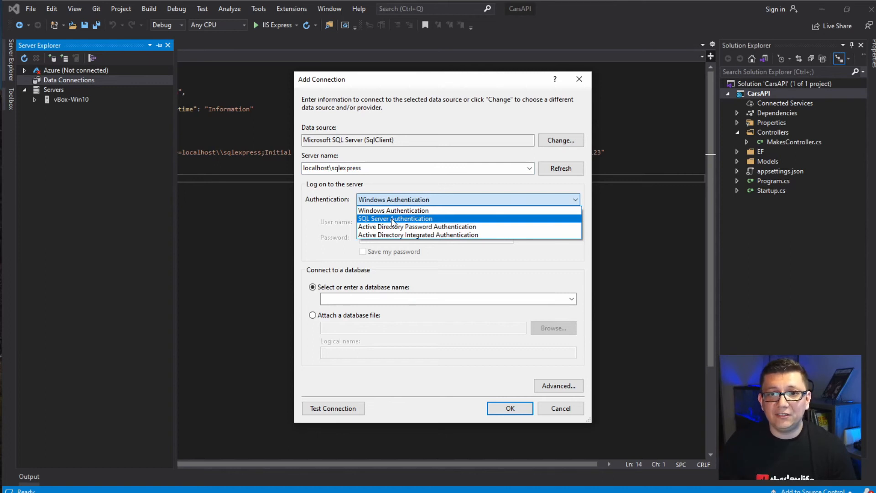
{"action": "left_click", "coordinate": [394, 218]}
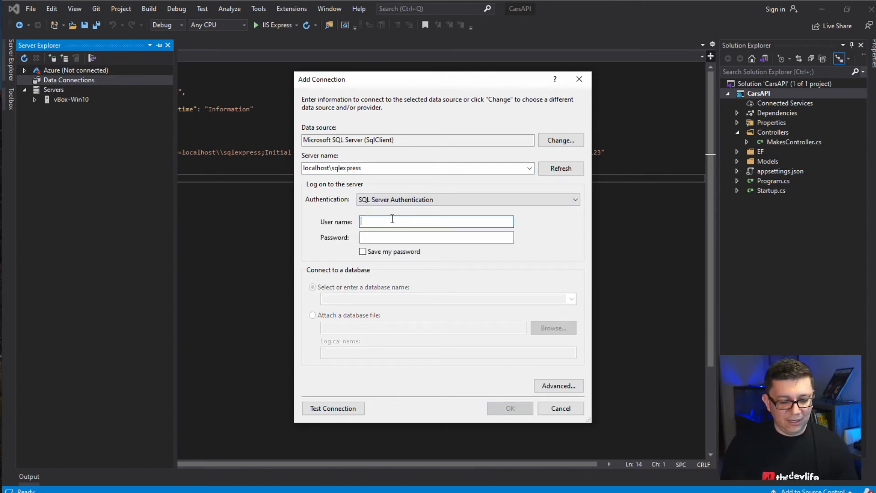
{"action": "type", "text": "connstr"}
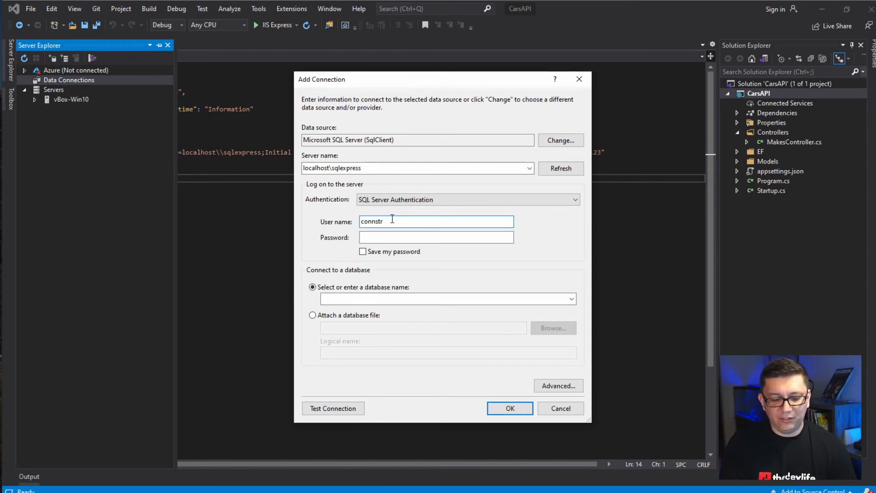
{"action": "type", "text": "_user"}
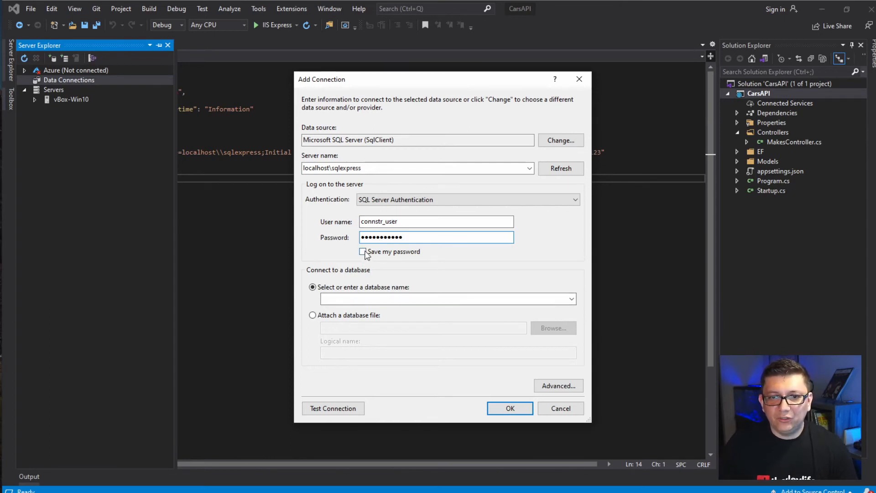
{"action": "left_click", "coordinate": [362, 252]}
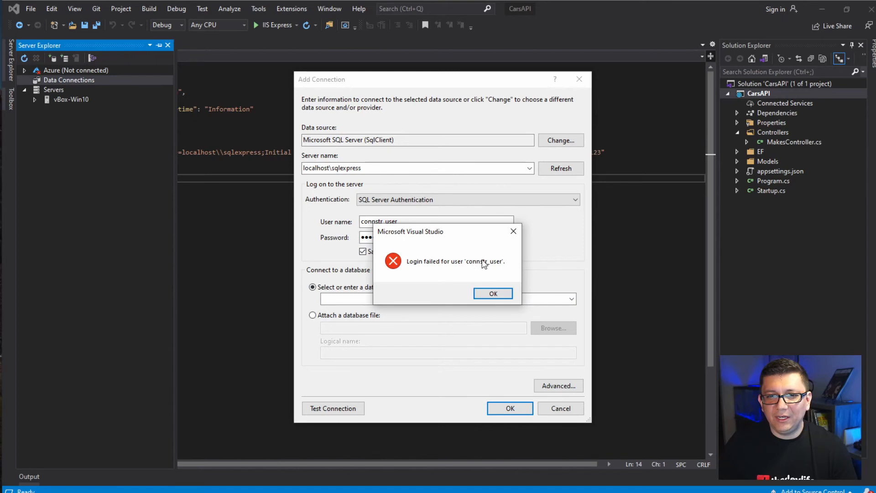
Test the connection as constr_user, dismissing two login failure messages.
{"action": "left_click", "coordinate": [491, 292]}
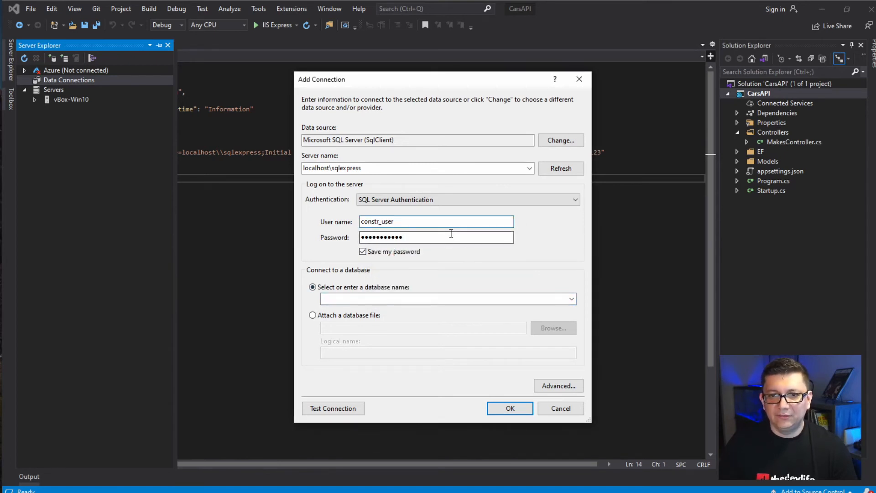
{"action": "left_click", "coordinate": [570, 298]}
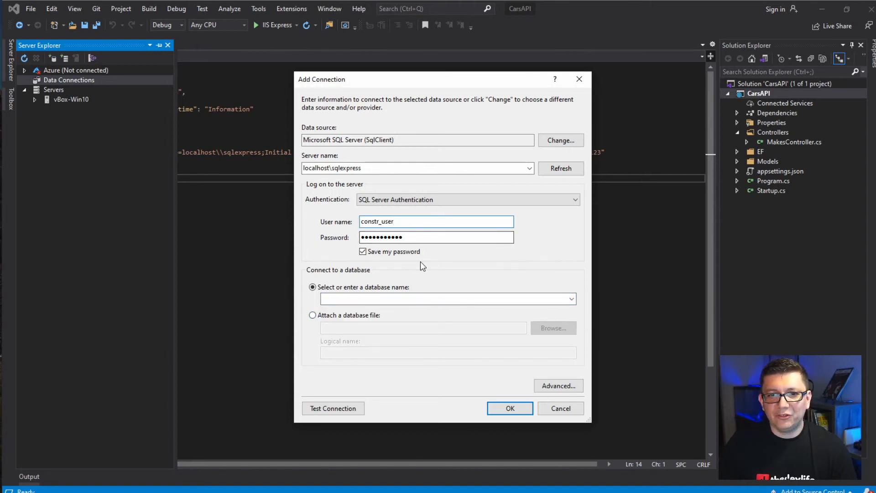
{"action": "triple_click", "coordinate": [436, 221]}
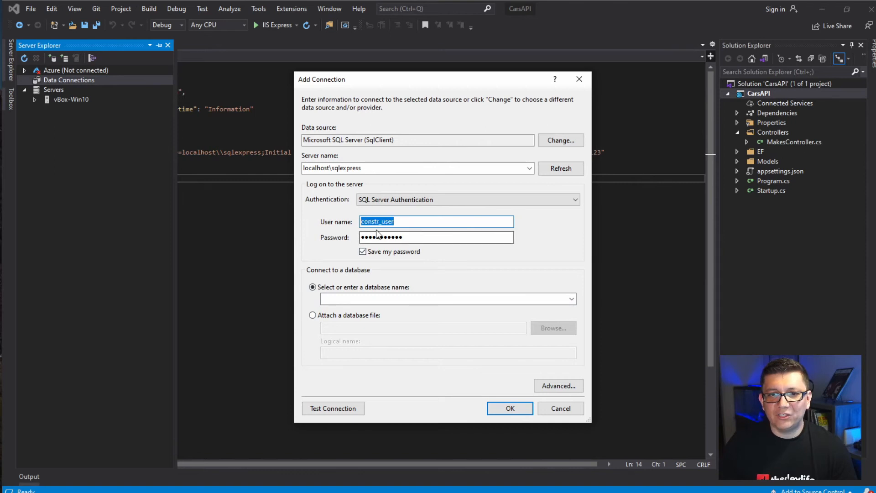
{"action": "left_click", "coordinate": [391, 221]}
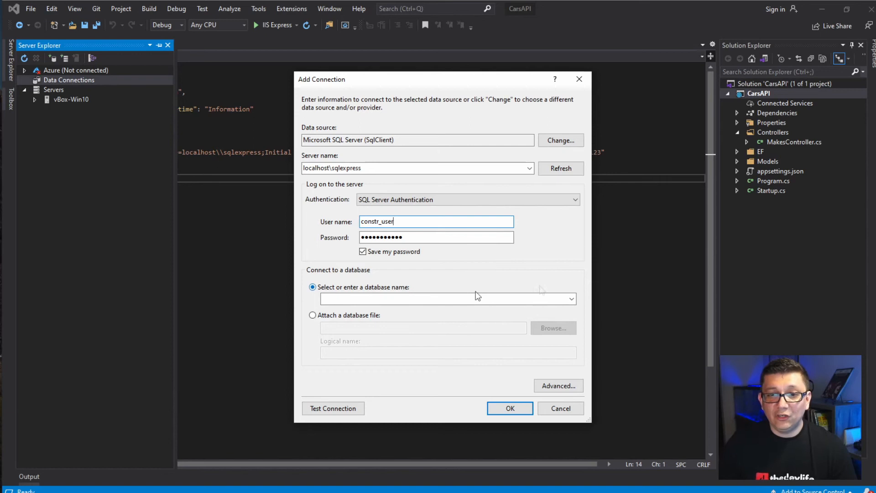
{"action": "left_click", "coordinate": [571, 298]}
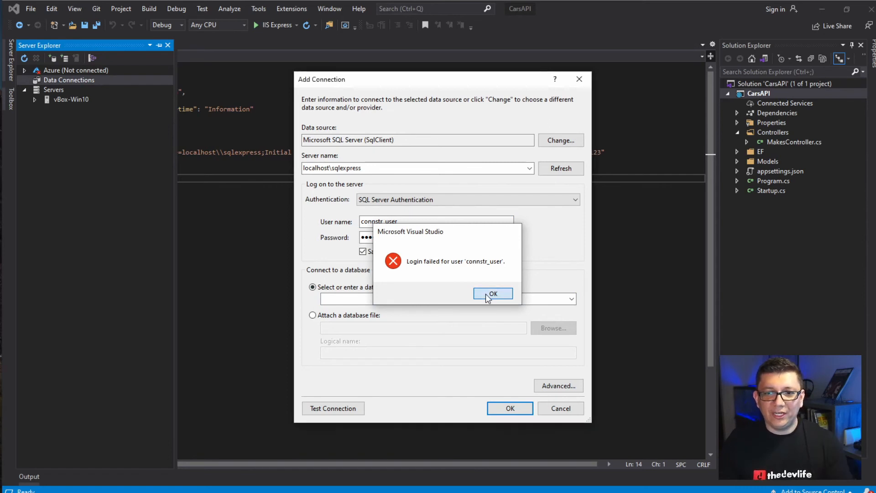
{"action": "left_click", "coordinate": [491, 293]}
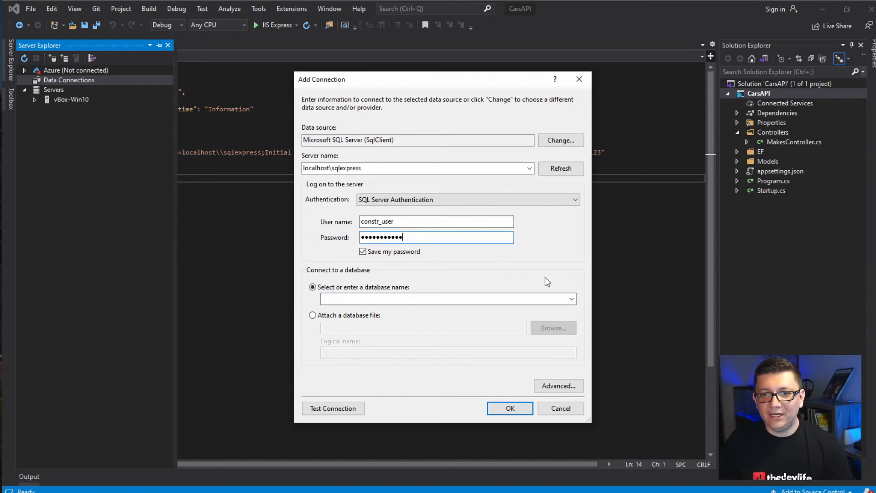
Choose CarDB as the database, test the connection successfully and add it.
{"action": "left_click", "coordinate": [571, 299]}
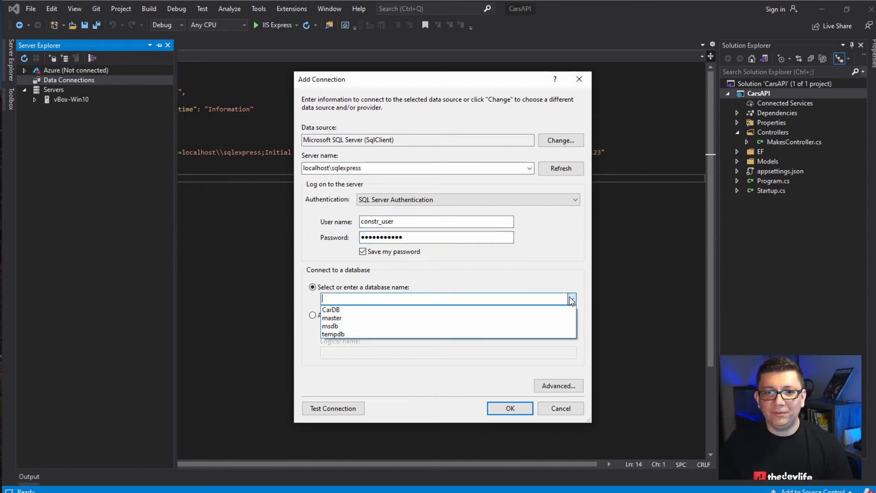
{"action": "mouse_move", "coordinate": [330, 309]}
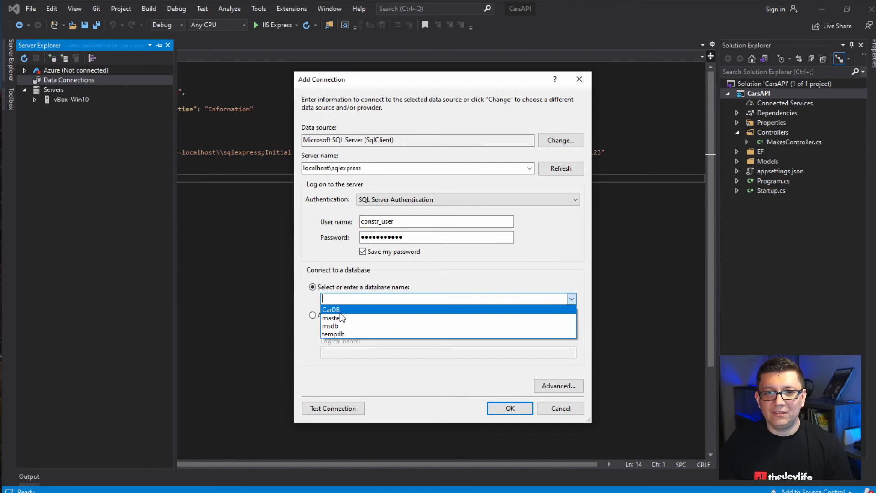
{"action": "left_click", "coordinate": [331, 309]}
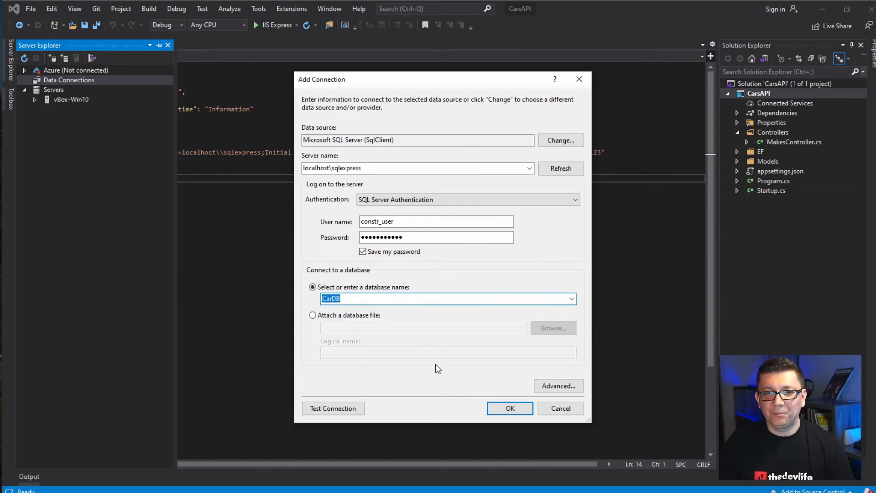
{"action": "left_click", "coordinate": [332, 407]}
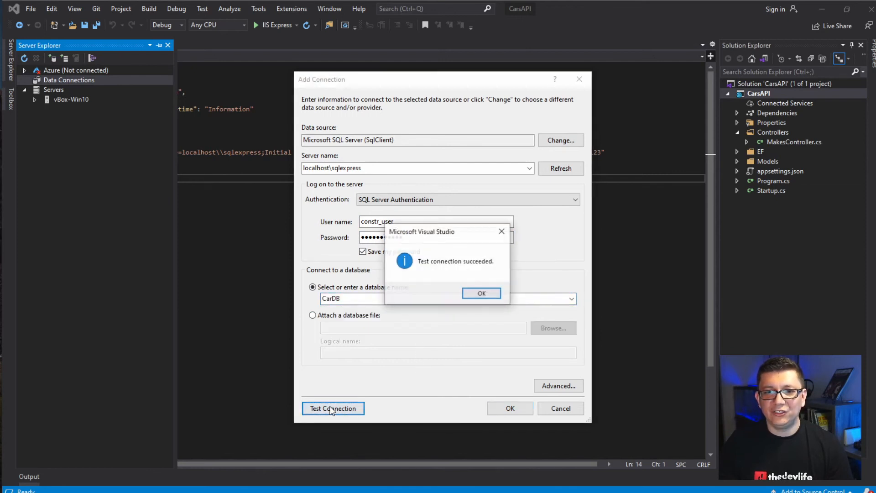
{"action": "mouse_move", "coordinate": [430, 279]}
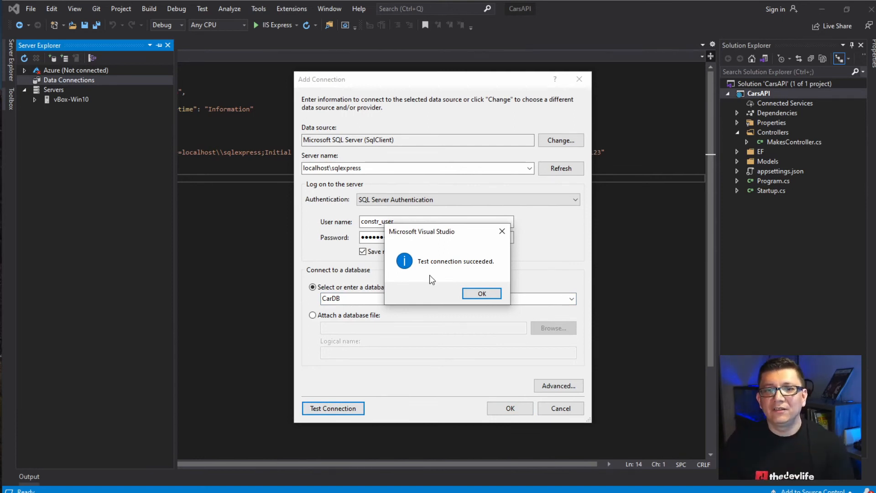
{"action": "left_click", "coordinate": [481, 293]}
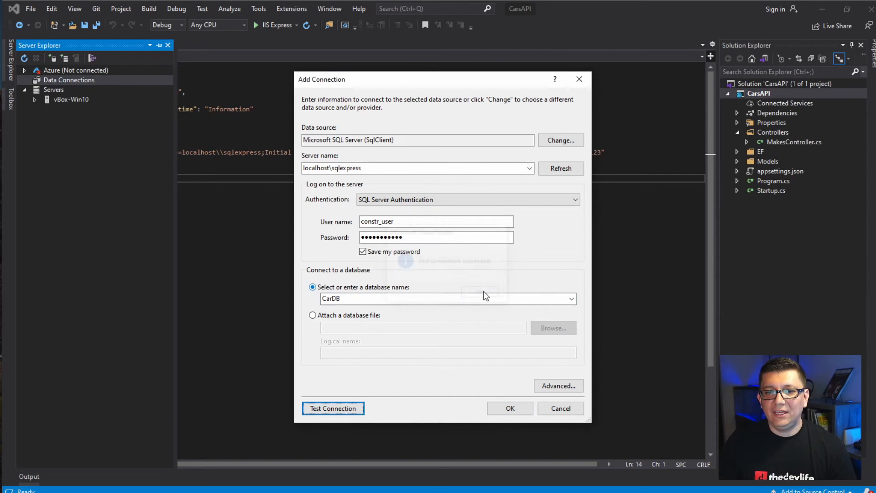
{"action": "left_click", "coordinate": [509, 407]}
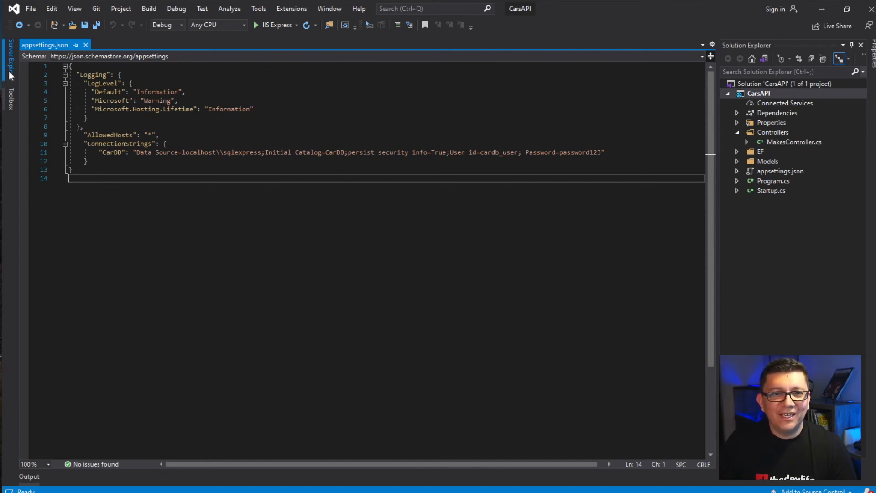
Show the CarDB connection's properties and copy its Connection String value.
{"action": "left_click", "coordinate": [8, 59]}
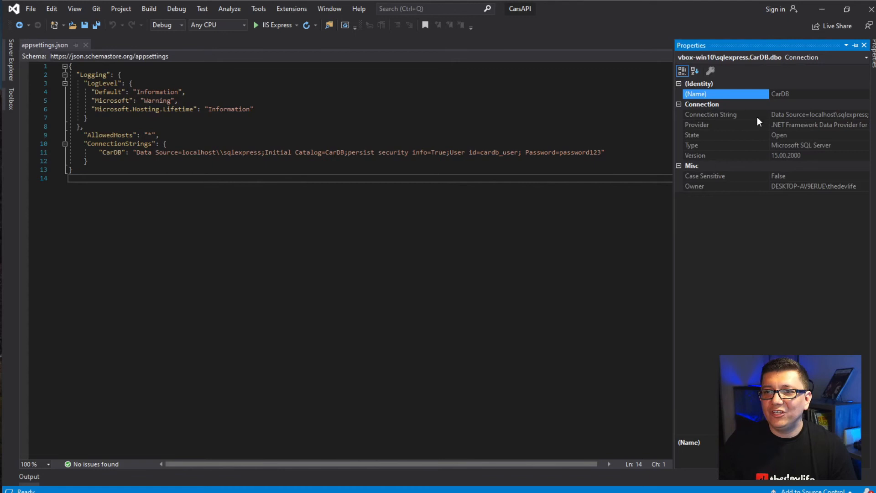
{"action": "left_click", "coordinate": [710, 115]}
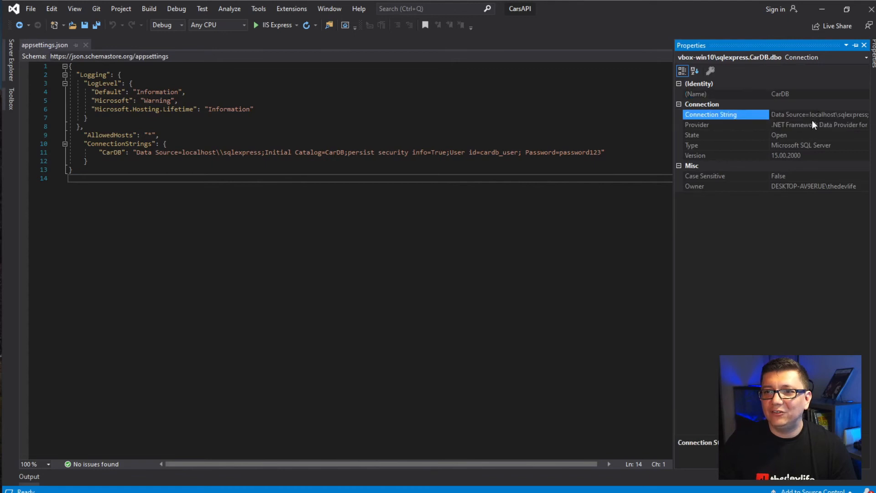
{"action": "right_click", "coordinate": [818, 115]}
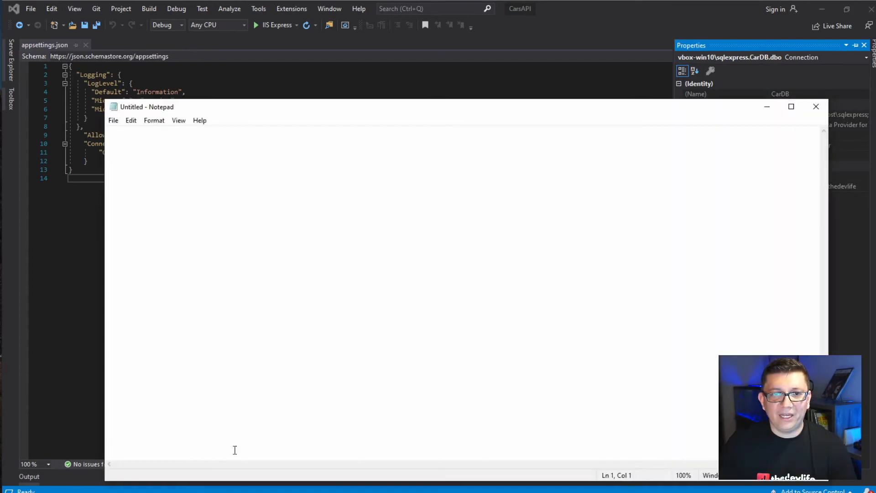
{"action": "mouse_move", "coordinate": [225, 260]}
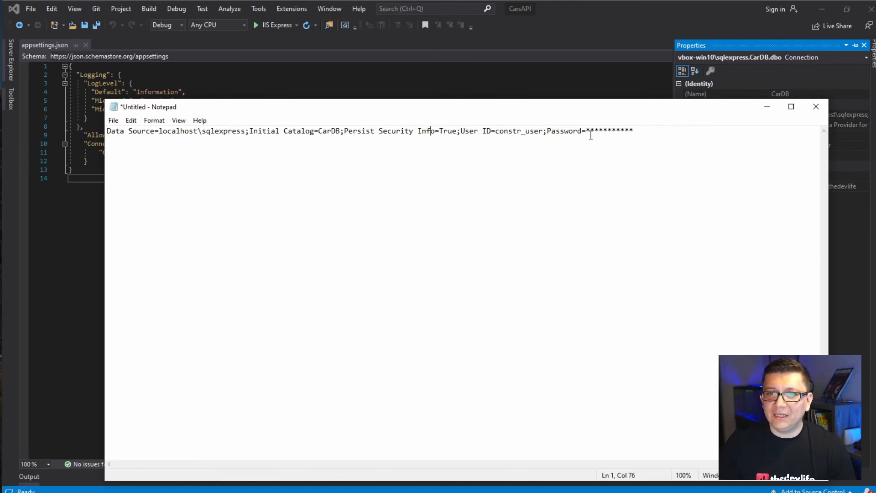
{"action": "left_click_drag", "start_coordinate": [586, 131], "coordinate": [633, 130]}
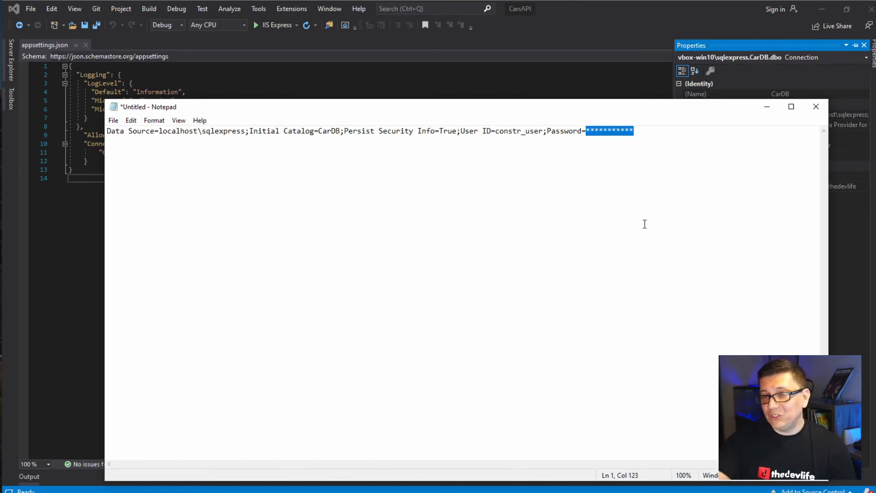
{"action": "key", "text": "Delete"}
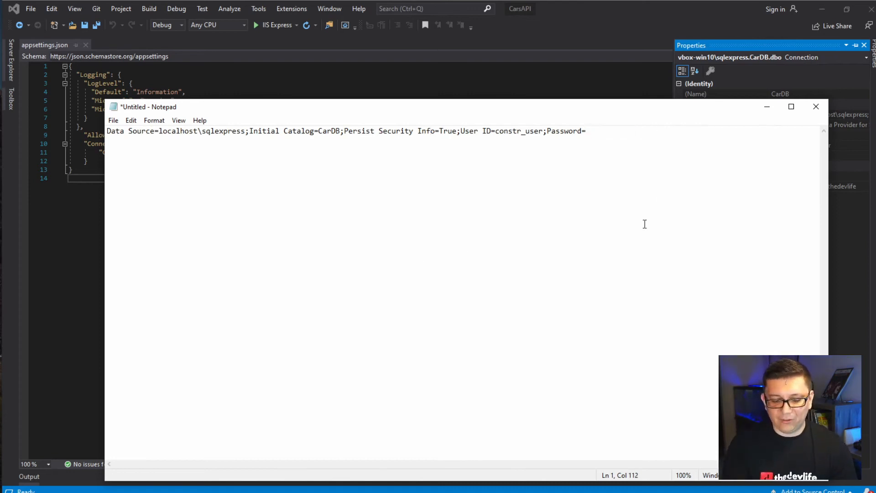
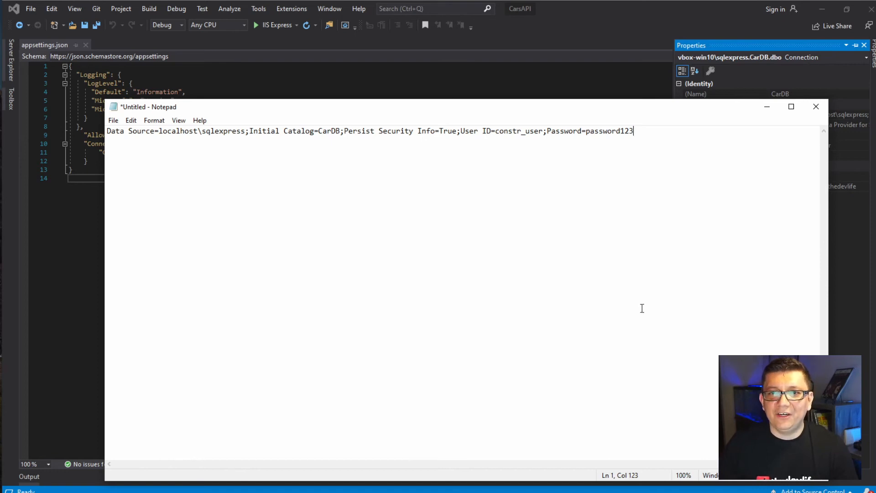
{"action": "key", "text": "ctrl+a"}
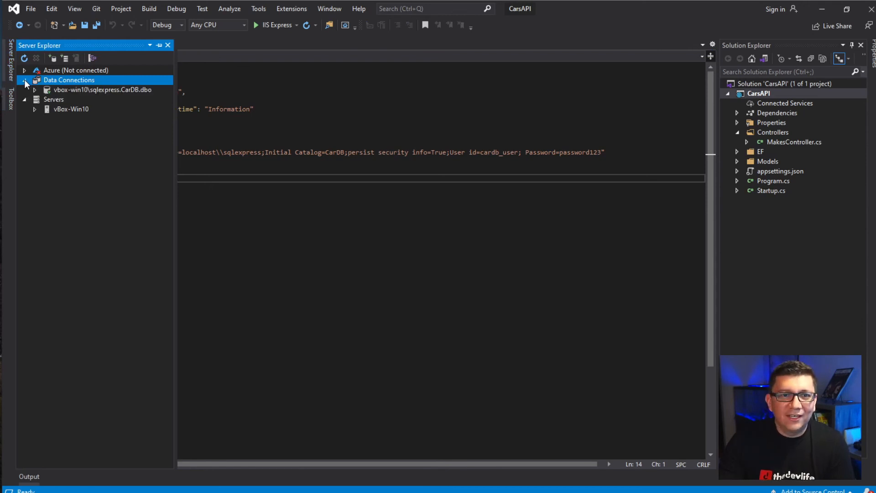
Expand CarDB's Tables to show the columns of BodyTypes, Cars, Makes, Models and Pictures.
{"action": "left_click", "coordinate": [34, 89]}
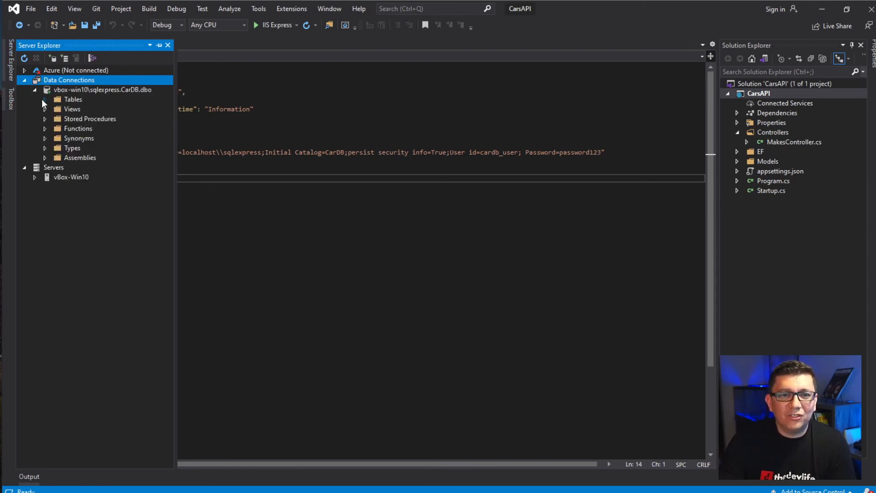
{"action": "left_click", "coordinate": [44, 98]}
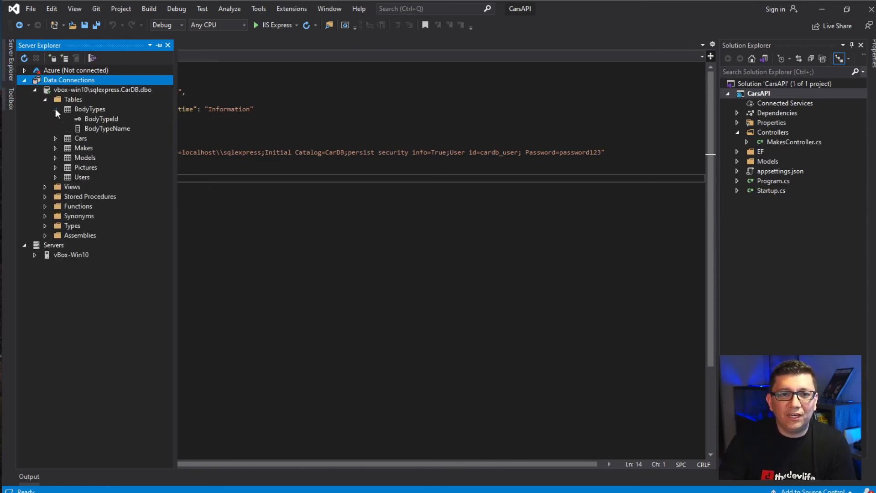
{"action": "left_click", "coordinate": [56, 137]}
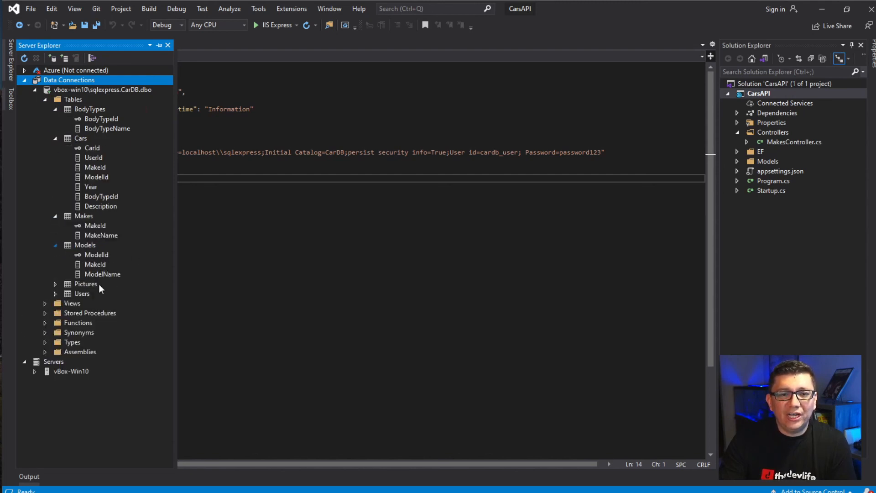
{"action": "left_click", "coordinate": [55, 282]}
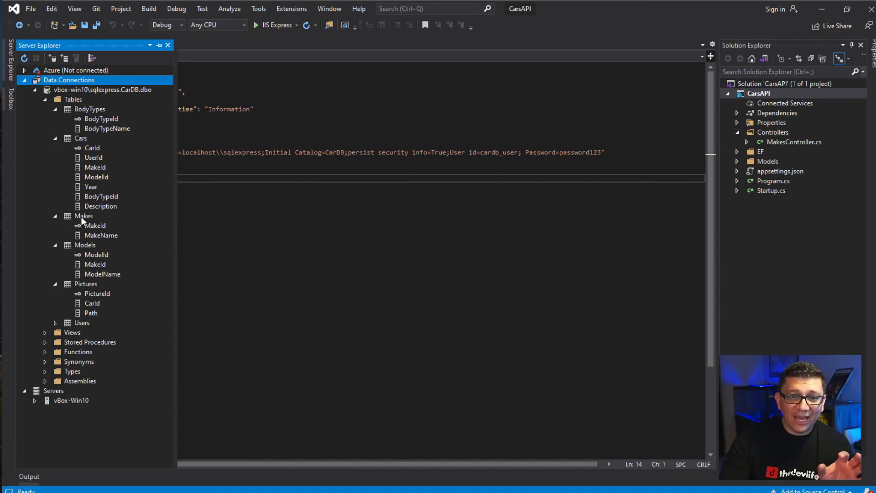
{"action": "right_click", "coordinate": [83, 215]}
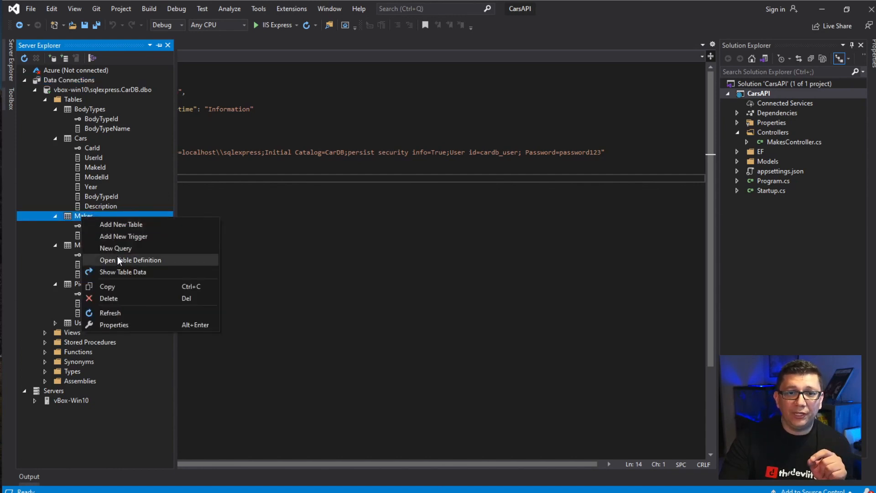
Run select * from Makes in a new query, returning Ford, Honda, Toyota, Subaru and Lexus.
{"action": "left_click", "coordinate": [116, 248]}
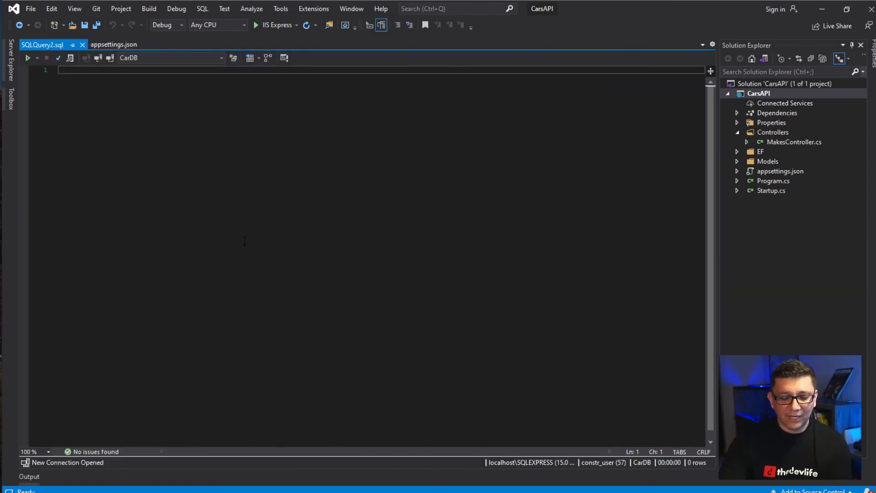
{"action": "type", "text": "select *"}
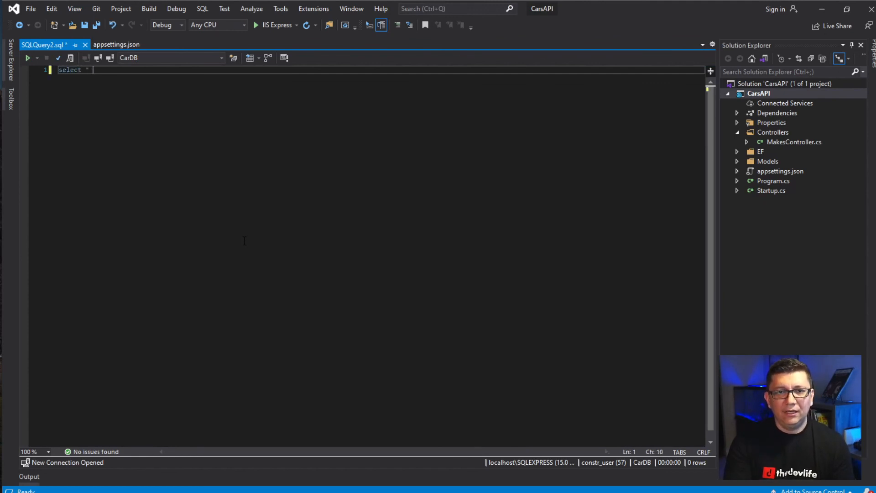
{"action": "type", "text": "from Ca"}
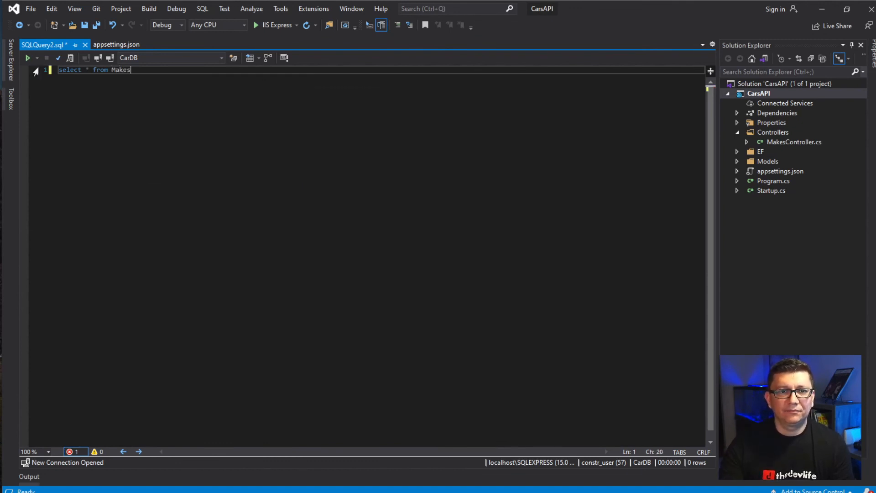
{"action": "left_click", "coordinate": [28, 57]}
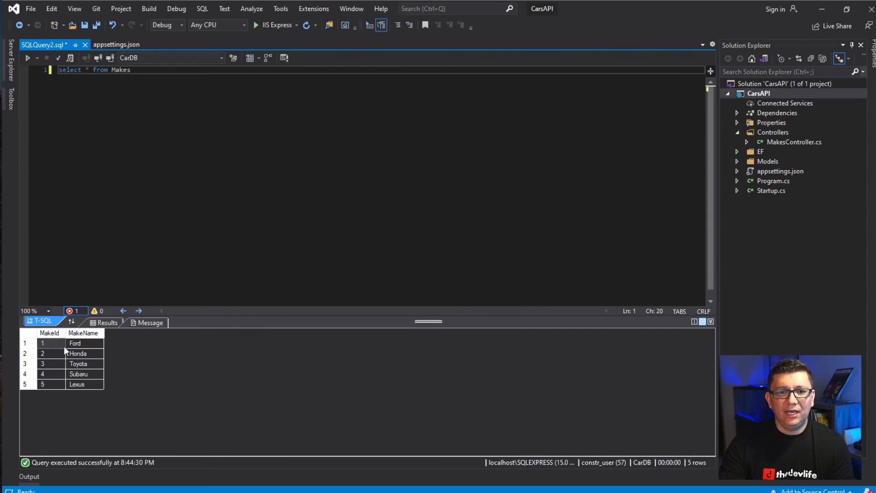